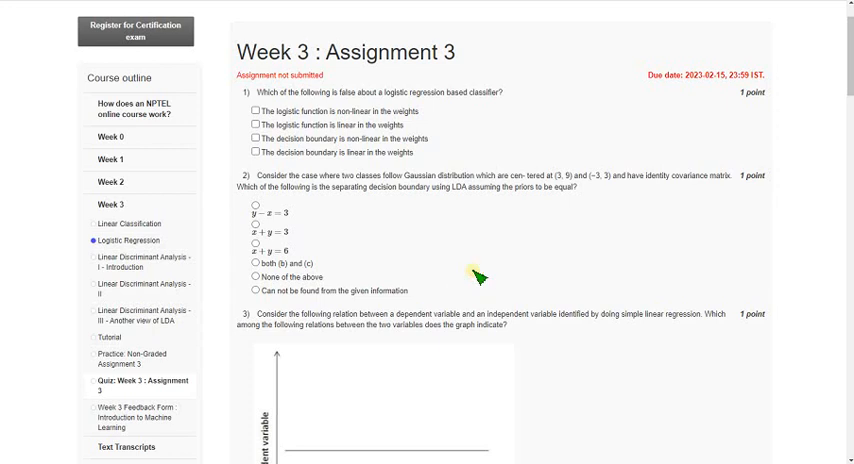
pyautogui.moveTo(253, 57)
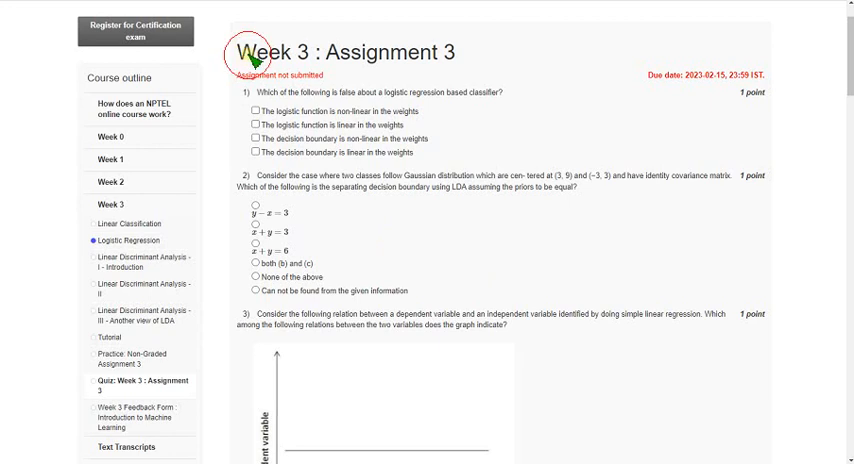
# - Tick 'decision boundary non-linear' and 'logistic function non-linear in the weights' for question 1
pyautogui.doubleClick(330, 51)
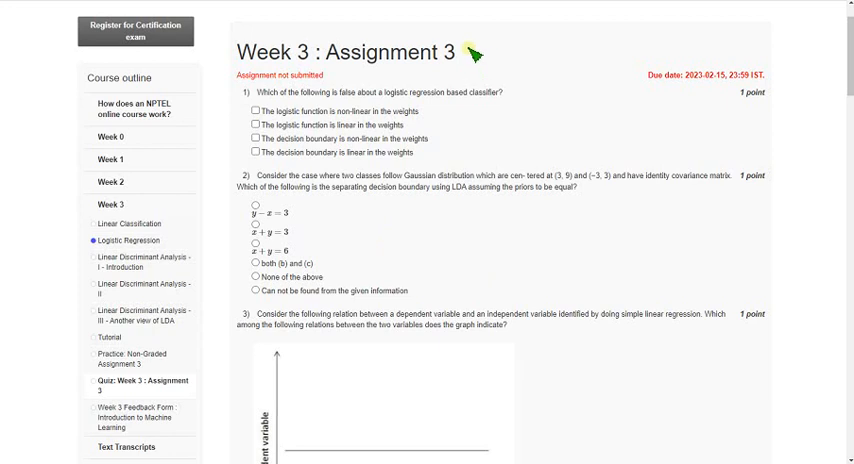
pyautogui.moveTo(480, 55)
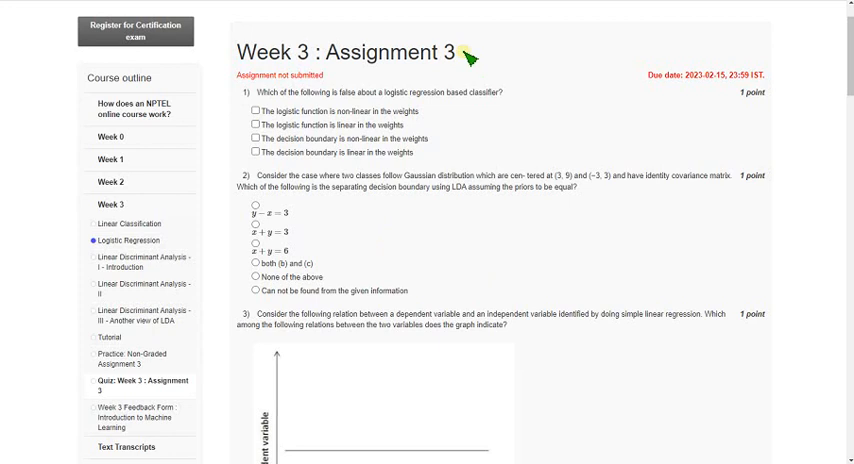
pyautogui.moveTo(465, 63)
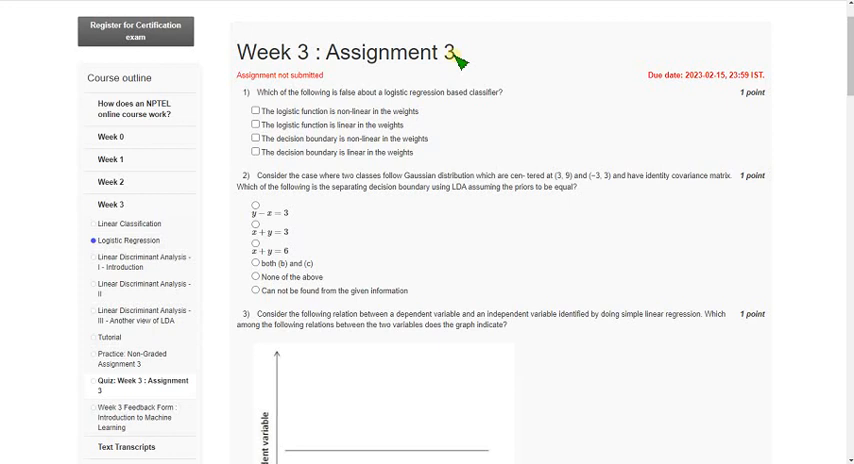
pyautogui.moveTo(262, 95)
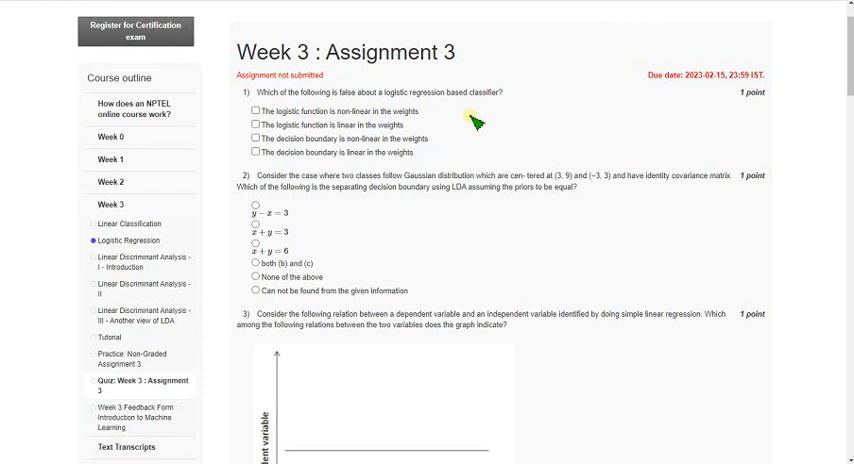
pyautogui.moveTo(468, 139)
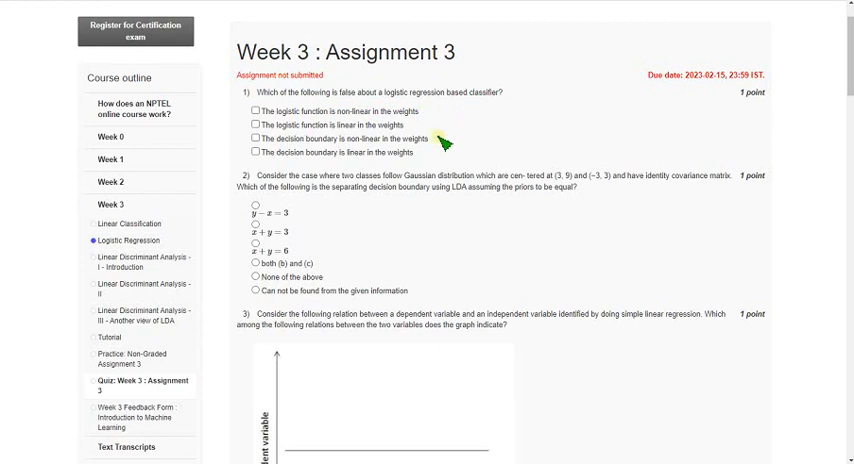
pyautogui.moveTo(456, 142)
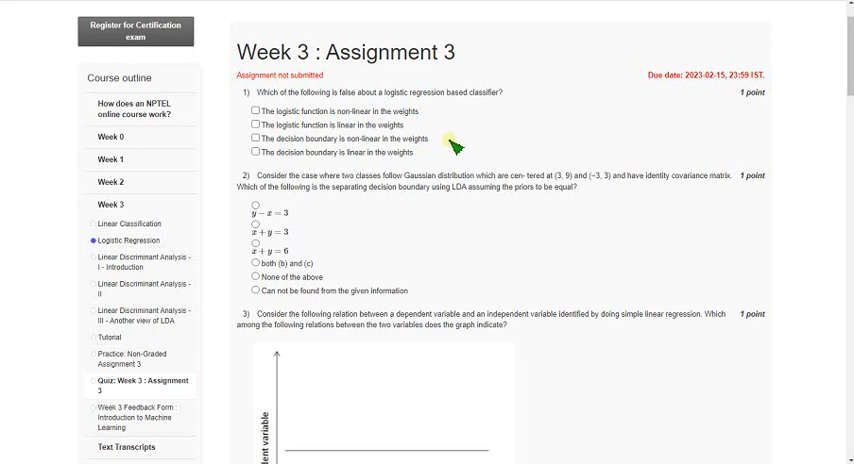
pyautogui.moveTo(345, 95)
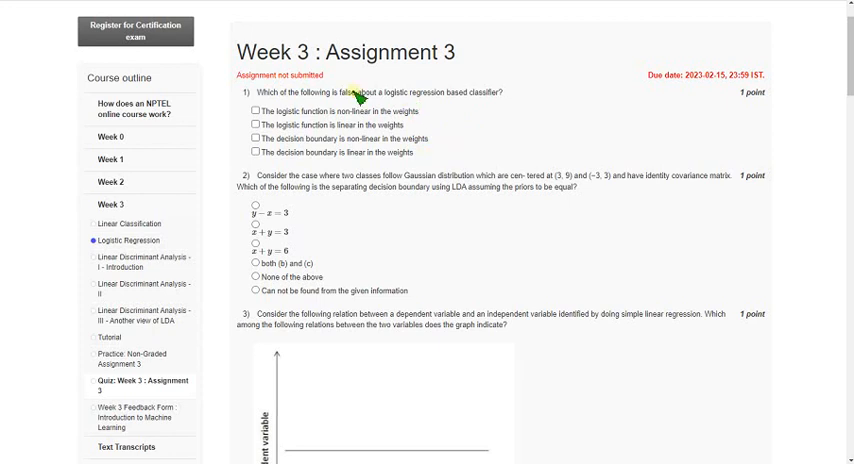
pyautogui.doubleClick(355, 90)
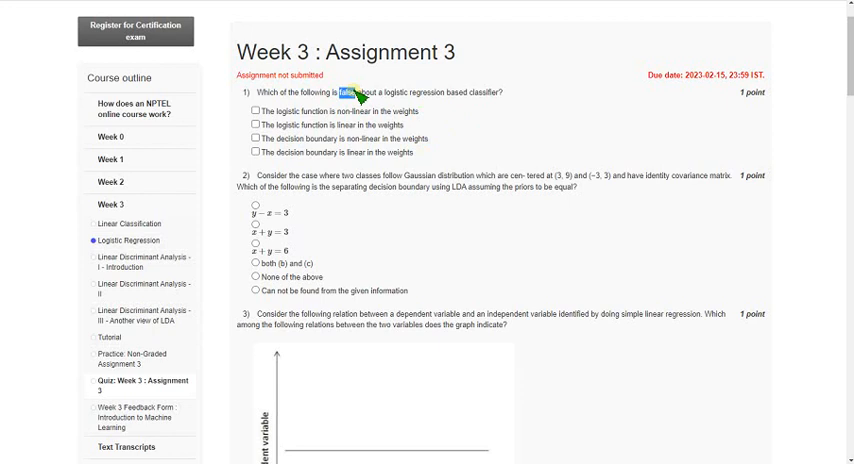
pyautogui.moveTo(280, 138)
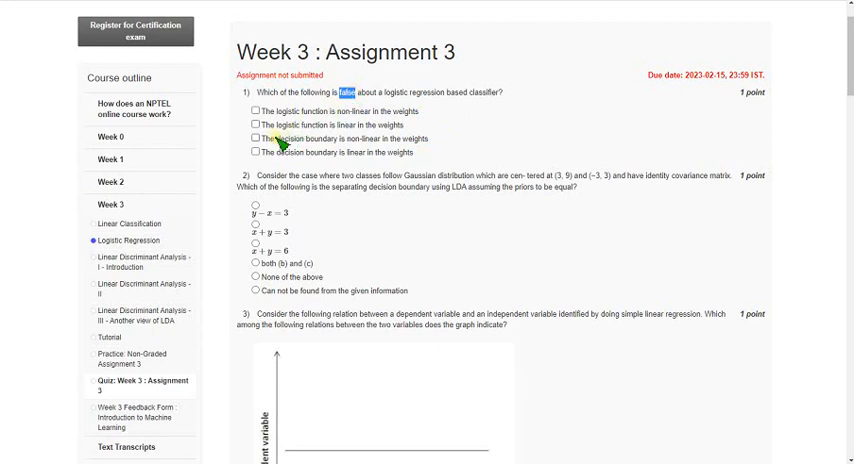
pyautogui.click(251, 137)
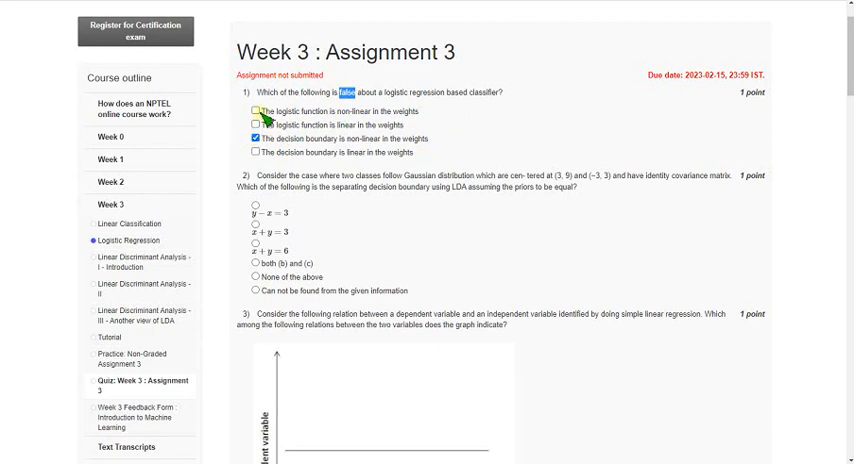
pyautogui.click(251, 111)
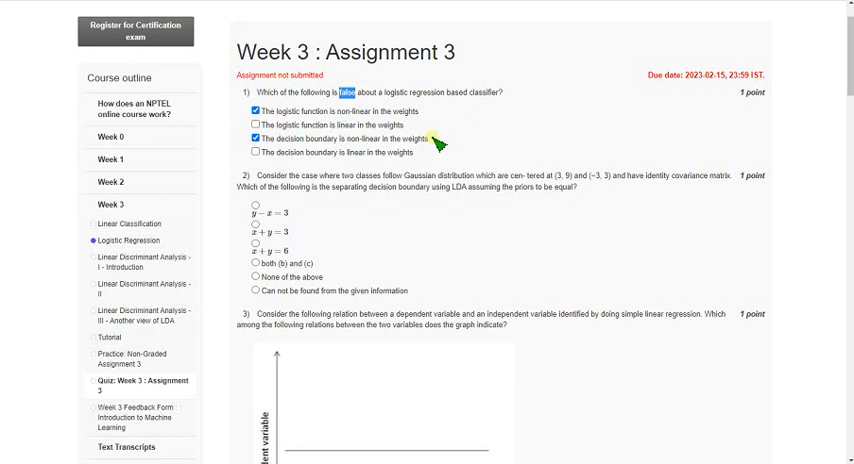
pyautogui.moveTo(446, 107)
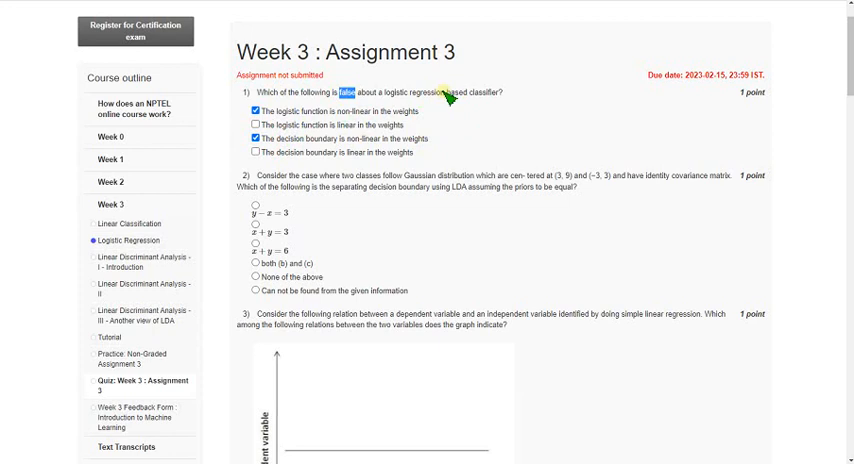
pyautogui.moveTo(430, 100)
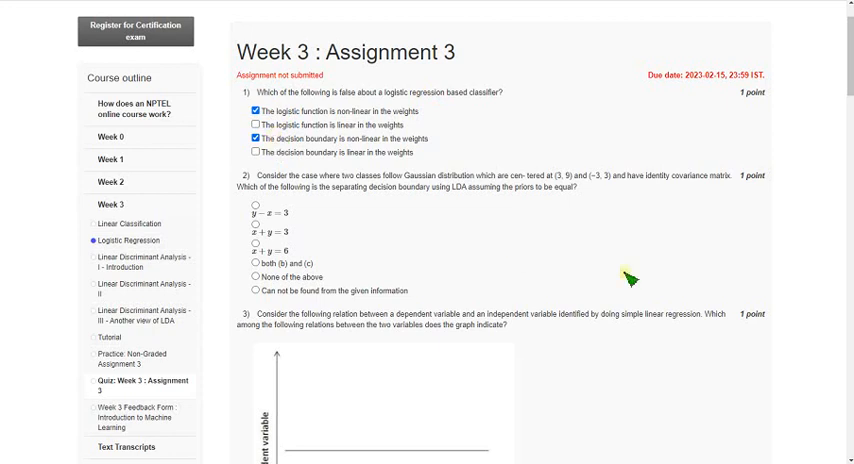
# - Choose x + y = 6 as question 2's LDA decision boundary
pyautogui.scroll(-3)
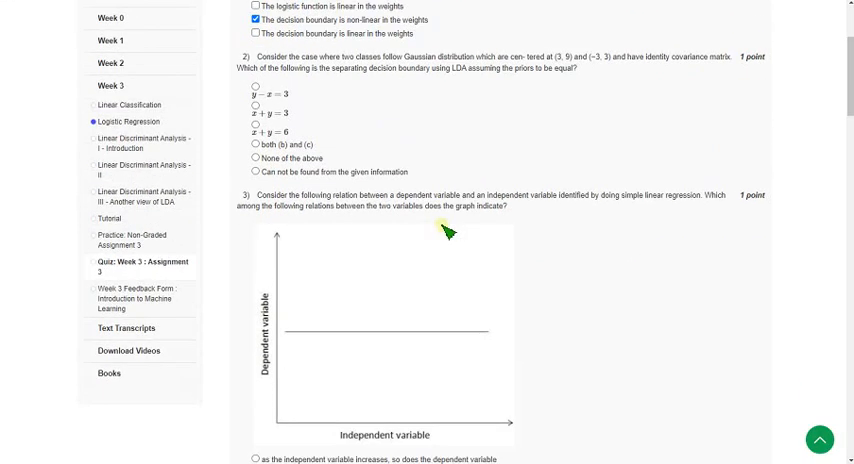
pyautogui.doubleClick(287, 56)
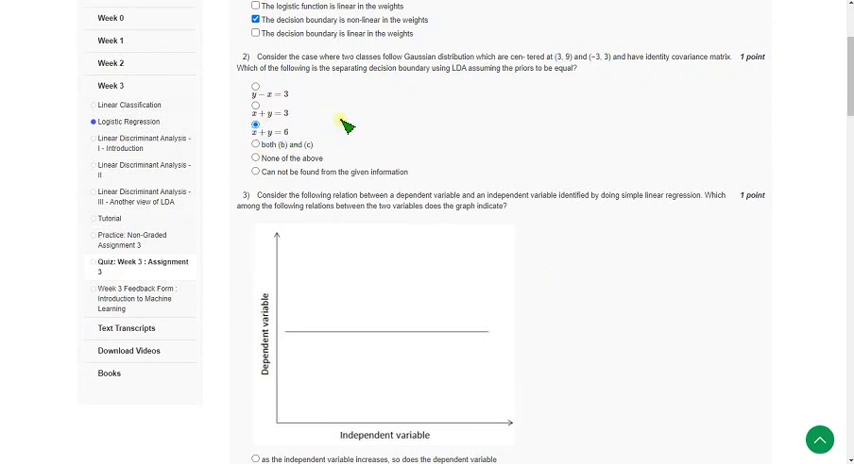
pyautogui.moveTo(258, 132)
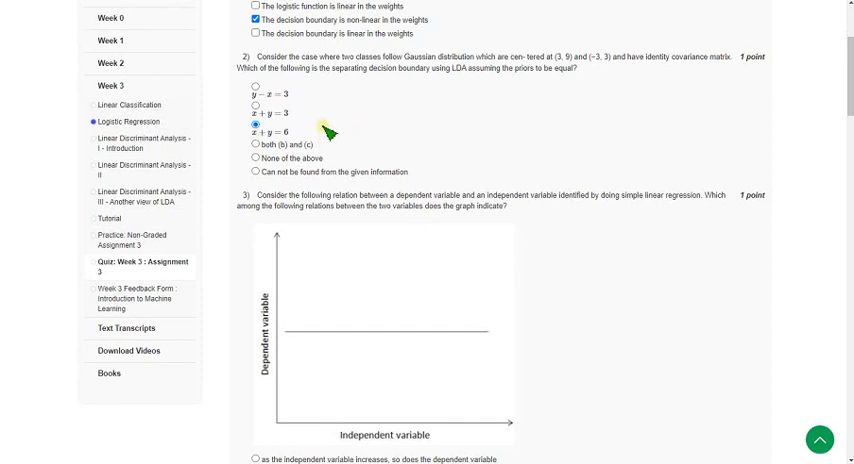
# - For question 3, pick 'the dependent variable does not actually depend on the independent variable'
pyautogui.scroll(-3)
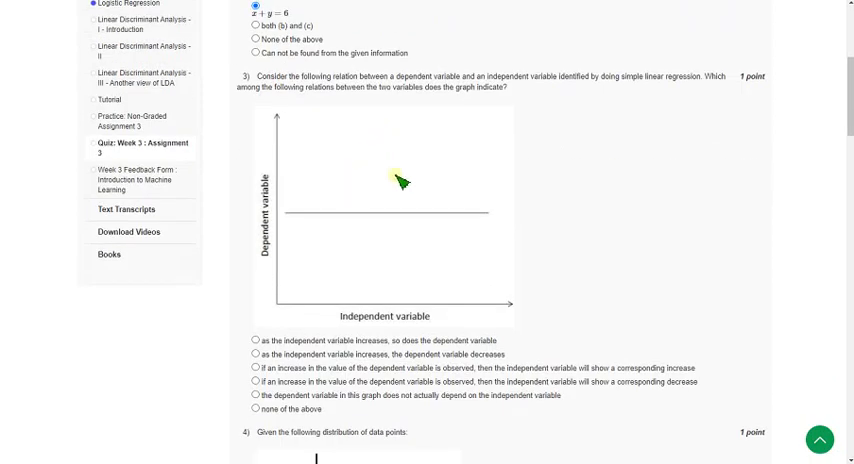
pyautogui.moveTo(262, 78)
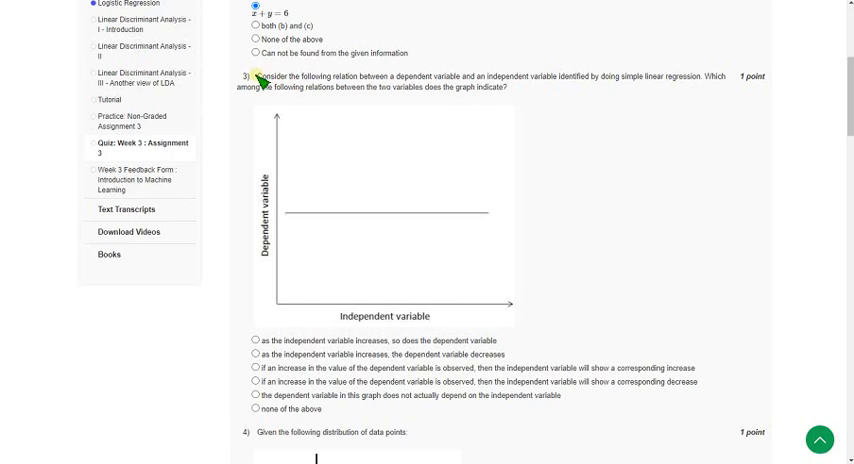
pyautogui.scroll(-3)
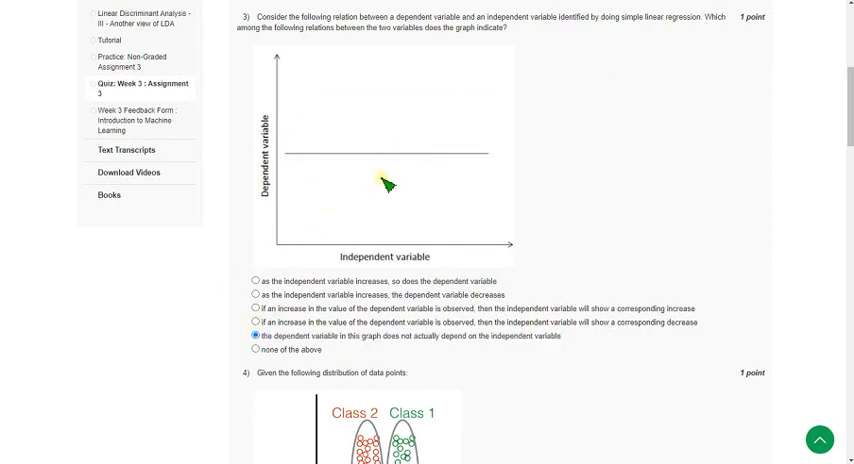
# - Select Linear Discriminant Analysis as question 4's dimensionality reduction method
pyautogui.scroll(-3)
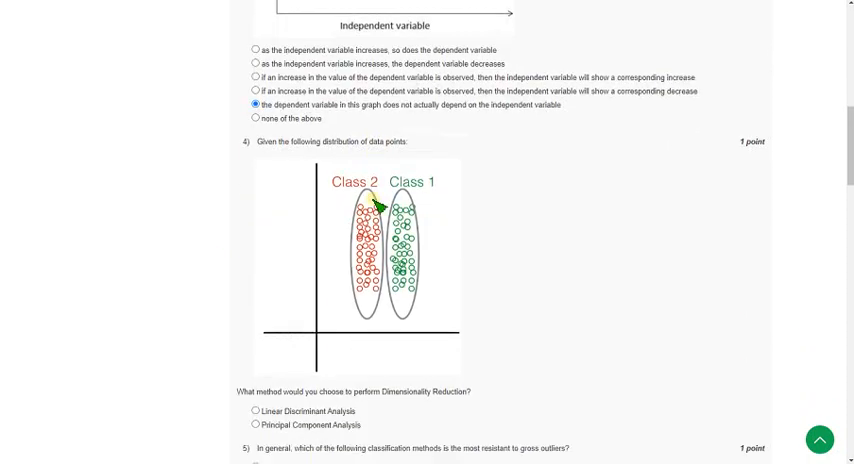
pyautogui.scroll(-3)
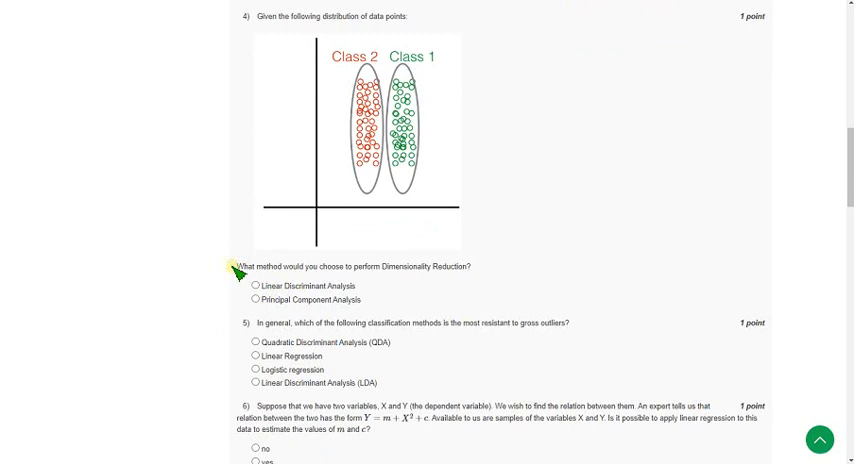
pyautogui.doubleClick(360, 267)
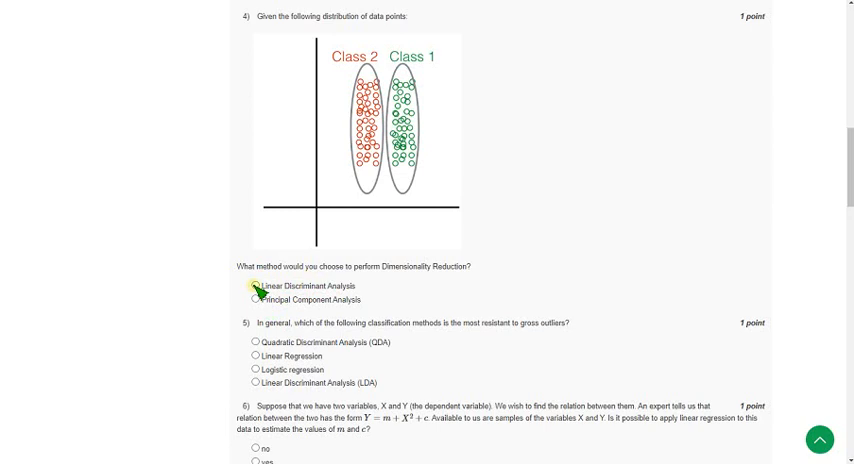
pyautogui.click(253, 286)
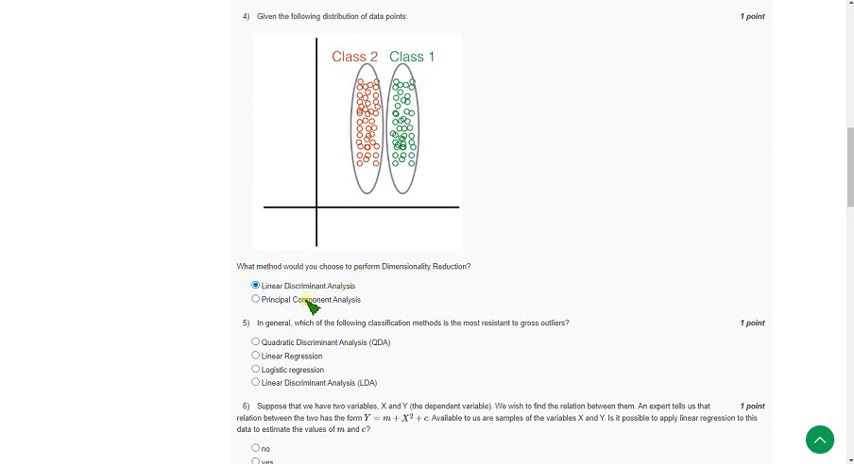
# - Select Logistic regression as most resistant to outliers for question 5
pyautogui.scroll(-3)
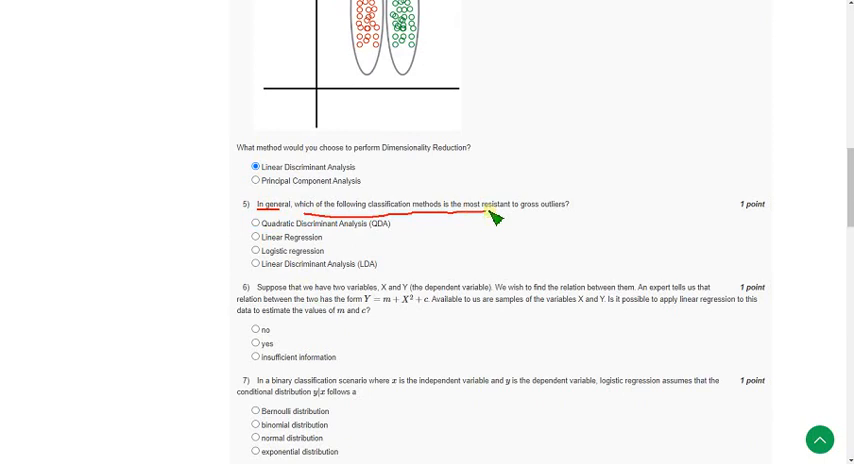
pyautogui.moveTo(467, 247)
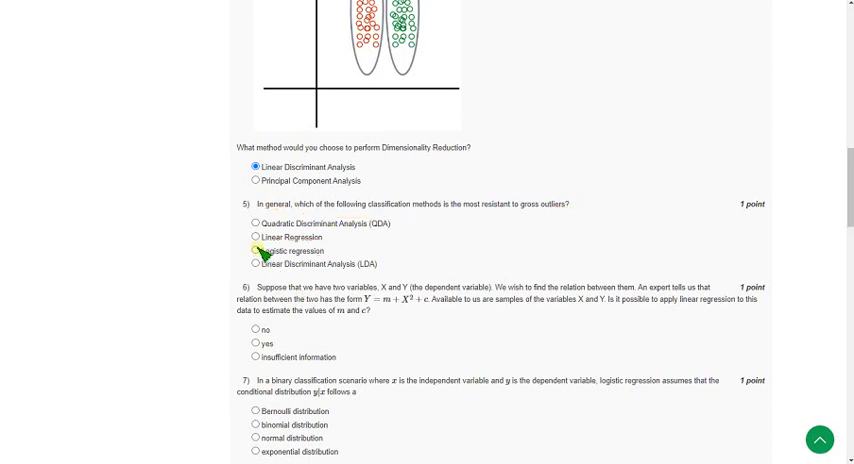
pyautogui.click(259, 250)
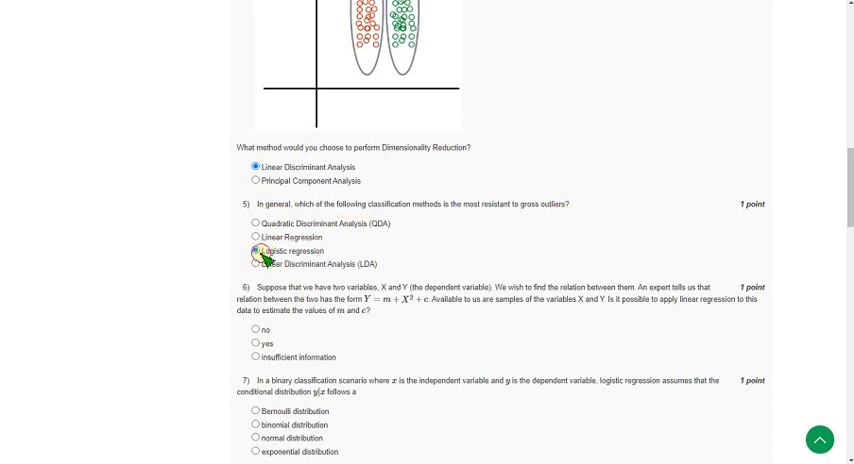
pyautogui.click(261, 250)
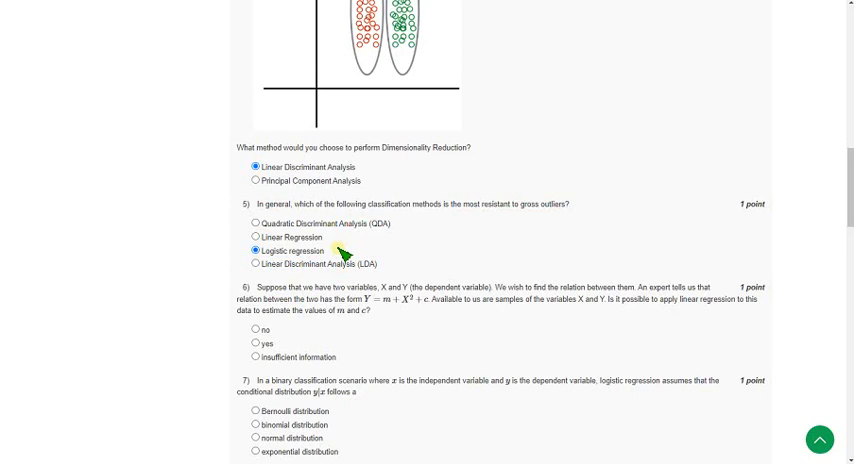
pyautogui.scroll(-3)
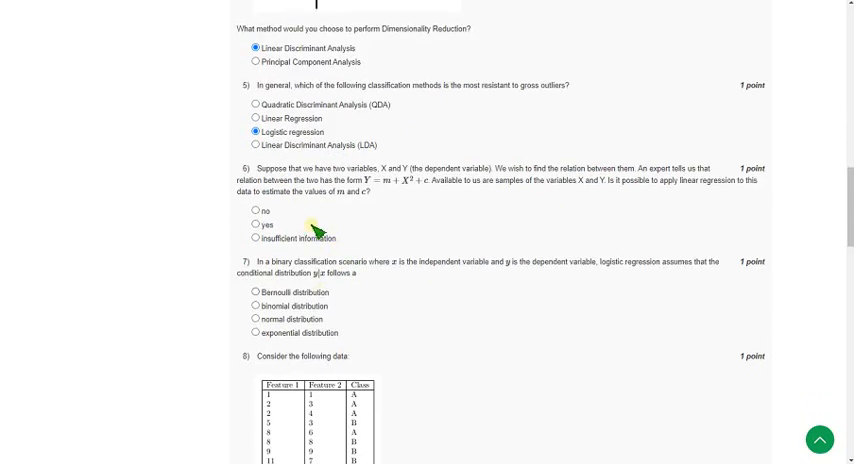
pyautogui.moveTo(341, 220)
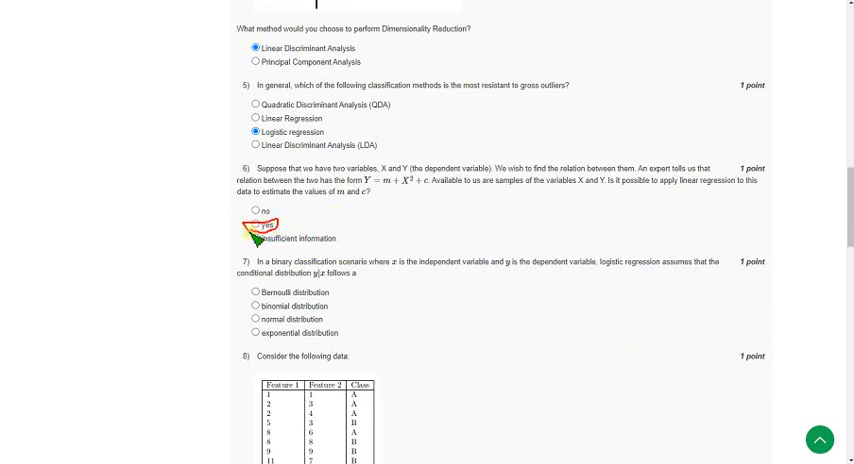
pyautogui.moveTo(242, 264)
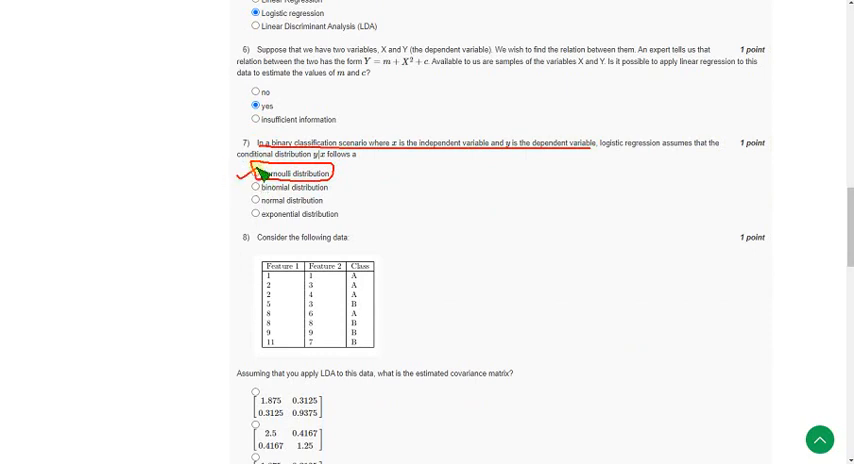
pyautogui.moveTo(337, 206)
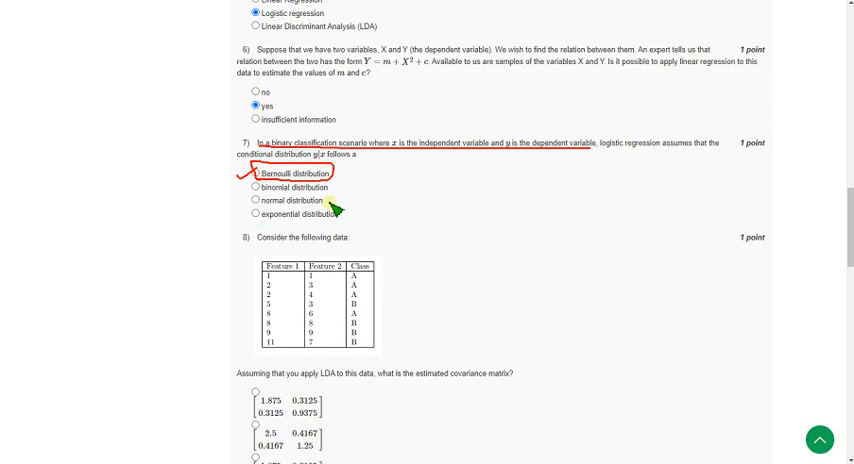
# - Choose Bernoulli distribution for question 7, with 'yes' for question 6
pyautogui.click(264, 173)
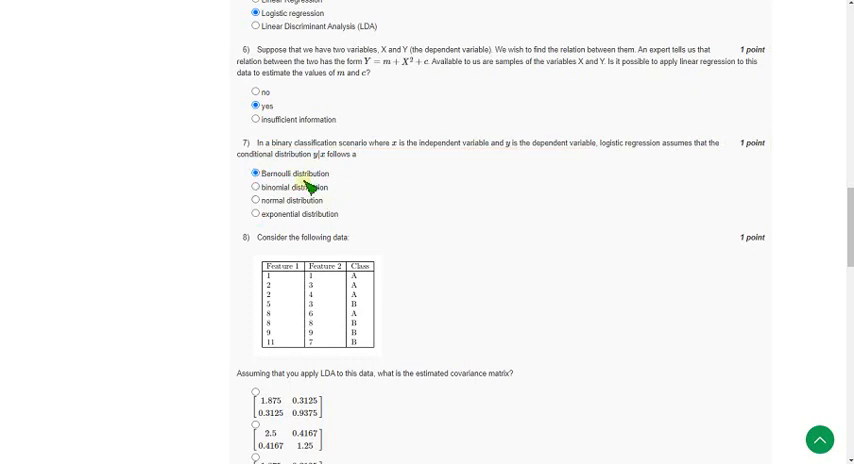
pyautogui.scroll(-3)
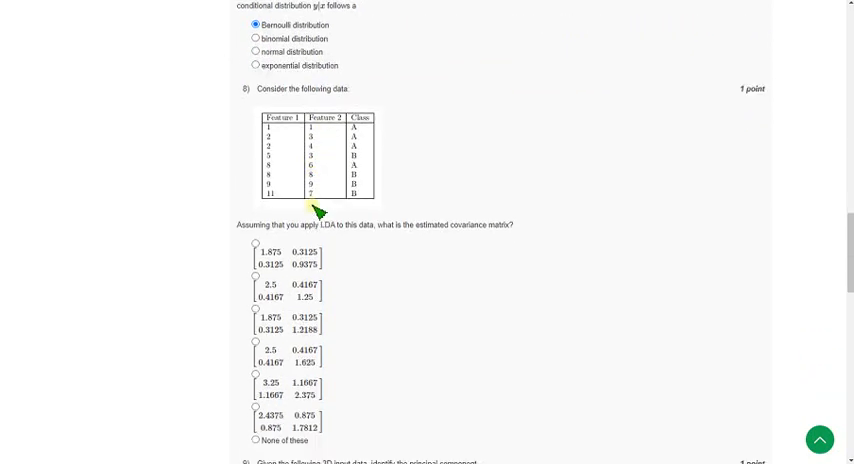
# - Select 'None of these' for question 8 on the LDA covariance matrix
pyautogui.scroll(-3)
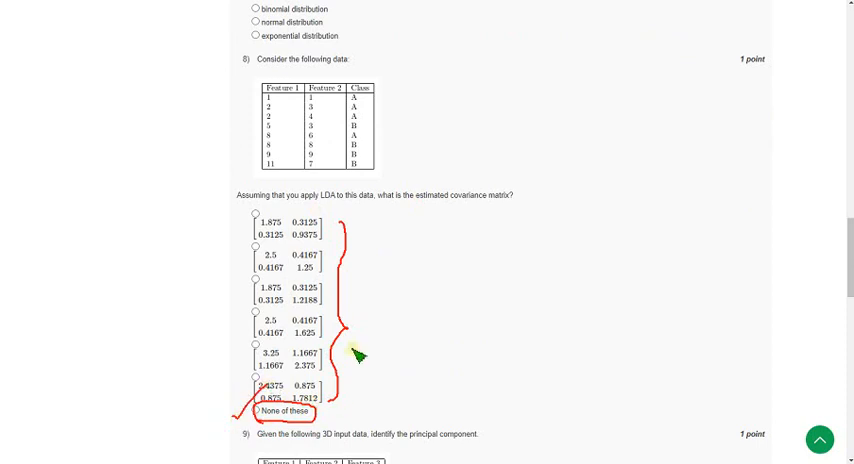
pyautogui.moveTo(450, 325)
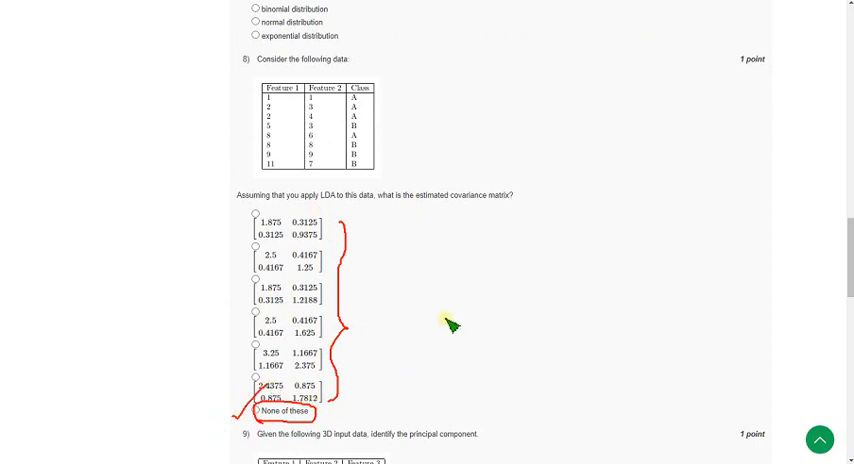
pyautogui.moveTo(432, 330)
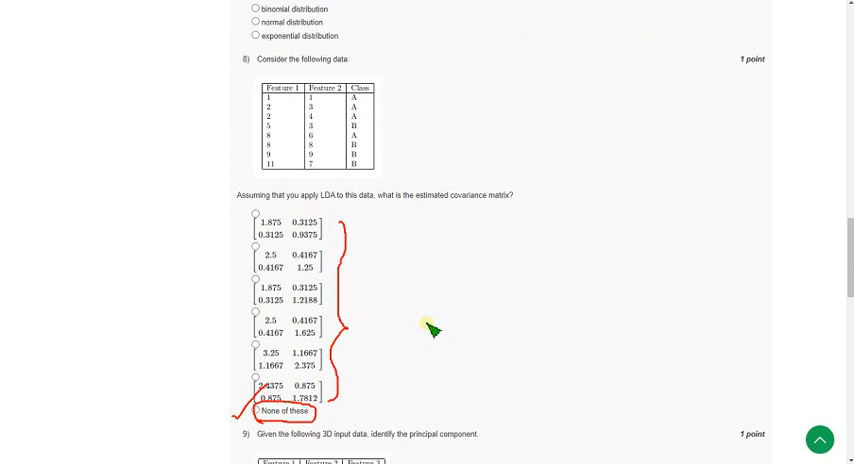
pyautogui.click(254, 411)
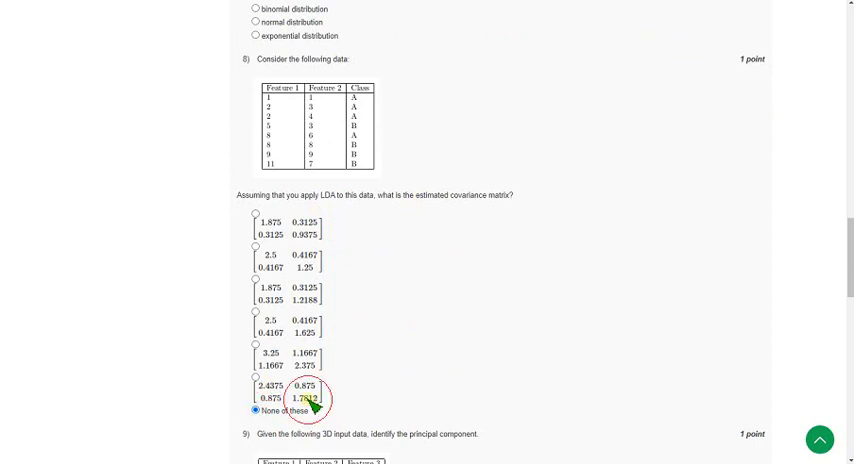
pyautogui.moveTo(333, 278)
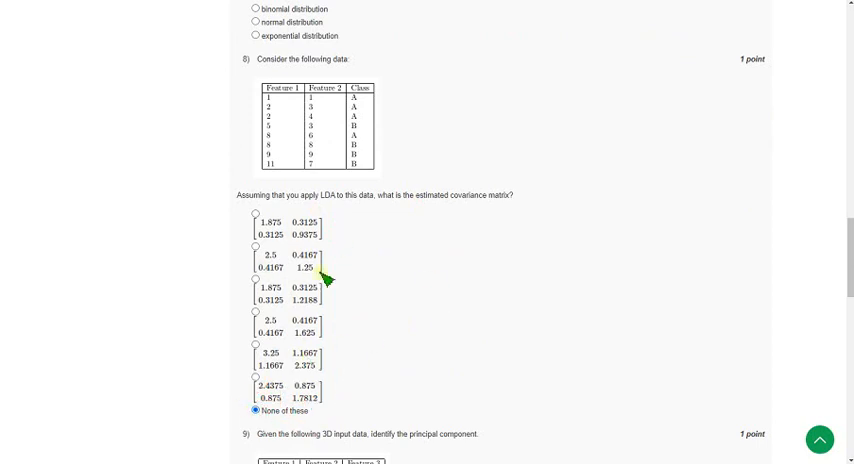
pyautogui.moveTo(388, 291)
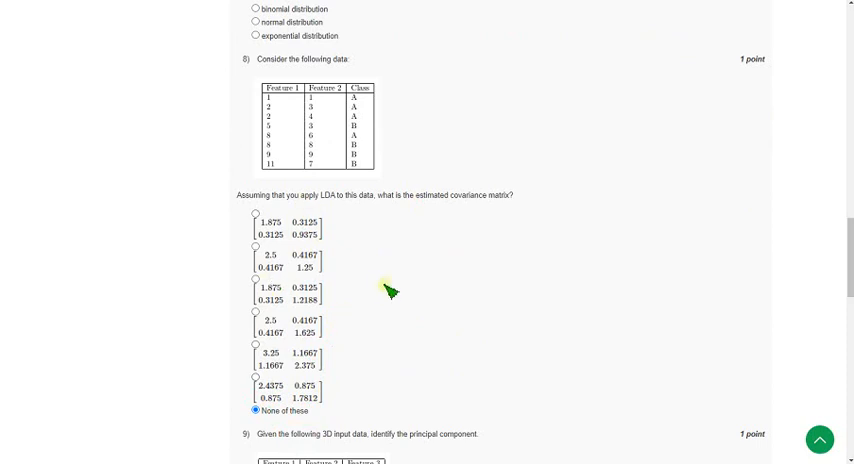
pyautogui.scroll(-3)
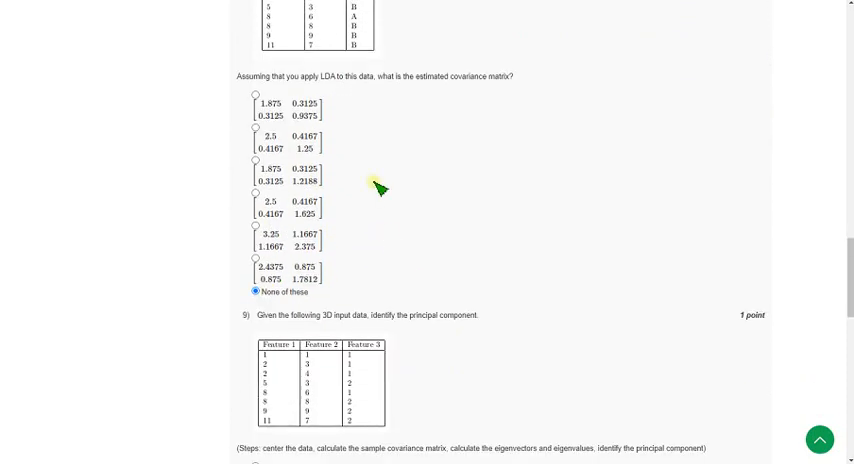
# - Pick the vector (-0.1022, 0.0018, 0.9948) as question 9's principal component
pyautogui.scroll(-3)
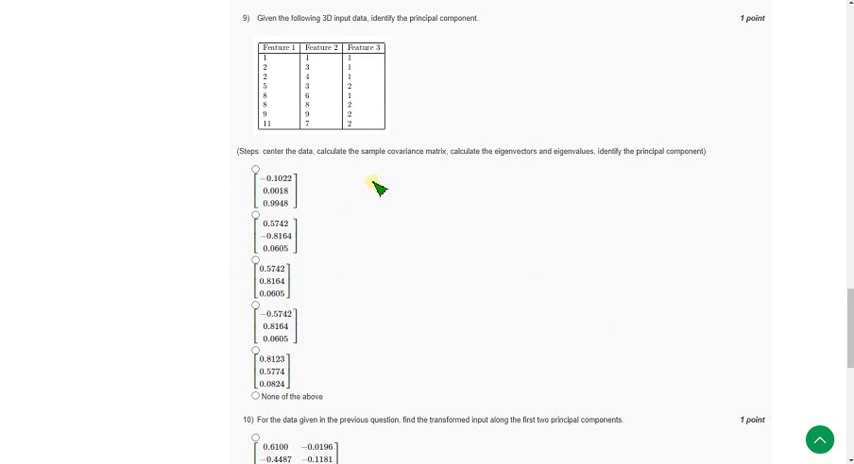
pyautogui.moveTo(312, 202)
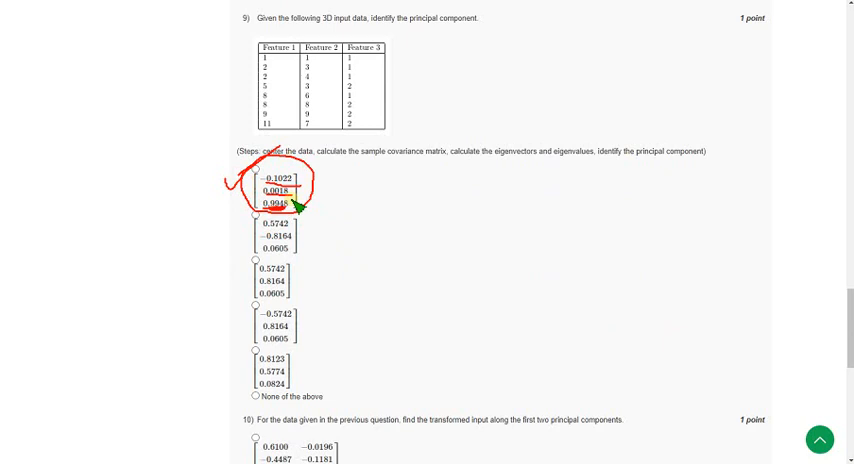
pyautogui.moveTo(230, 195)
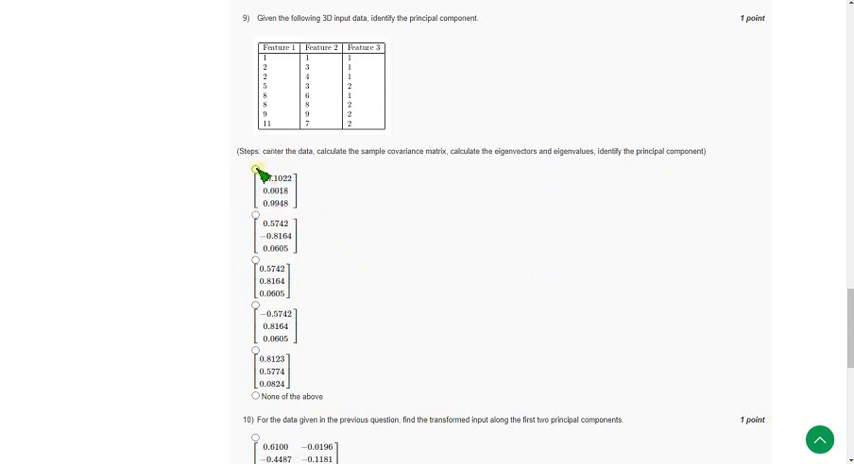
pyautogui.click(253, 171)
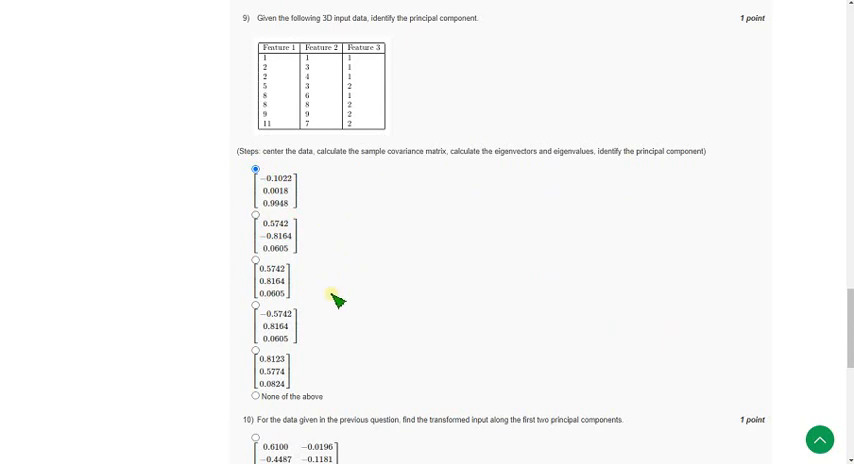
pyautogui.scroll(-3)
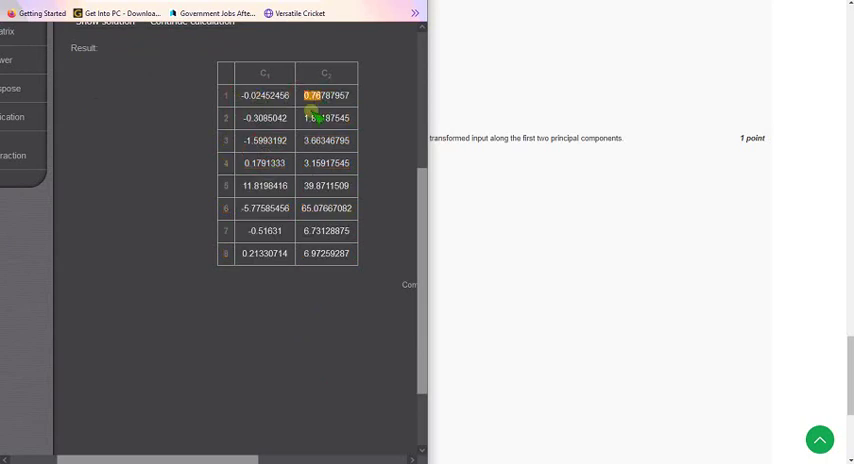
# - Compare the calculator's eight-row, two-column result with question 10's candidate matrices
pyautogui.scroll(-3)
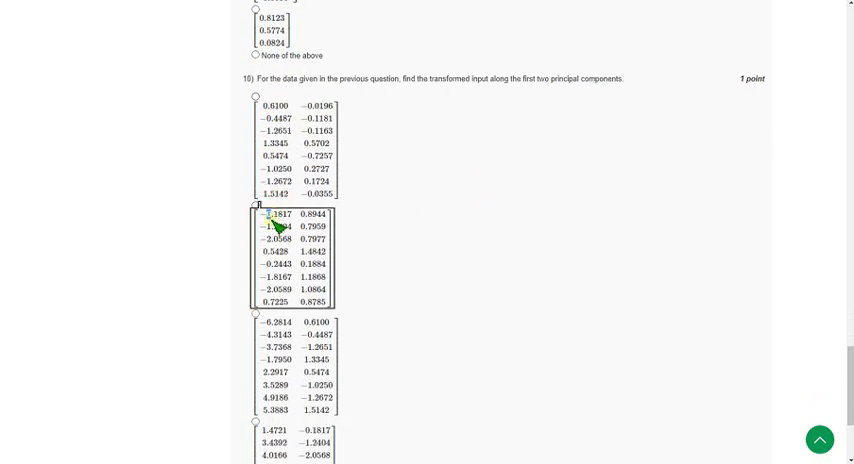
# - Select 'None of the above' as question 10's transformed input
pyautogui.scroll(-3)
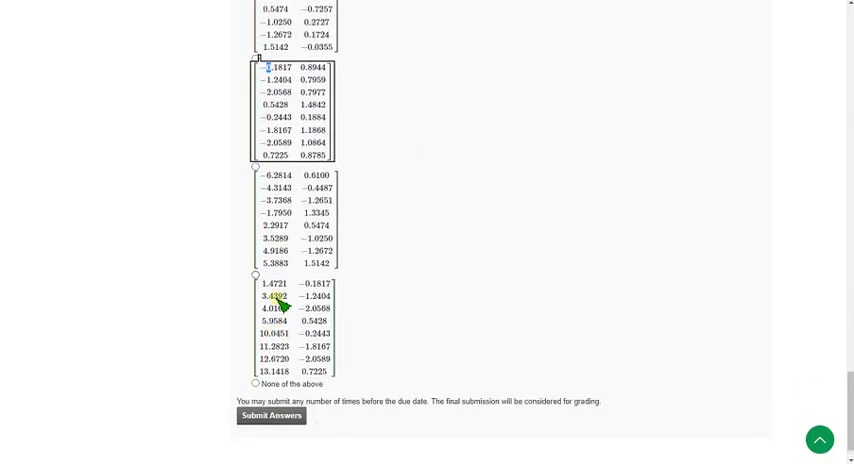
pyautogui.scroll(3)
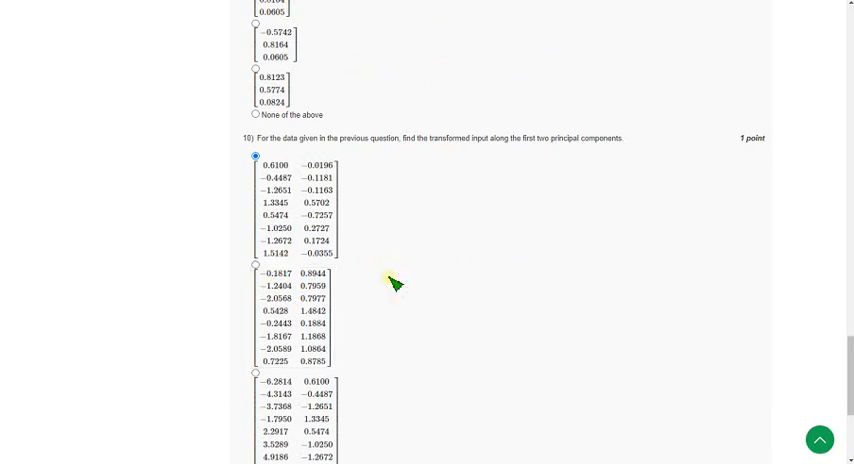
pyautogui.scroll(-3)
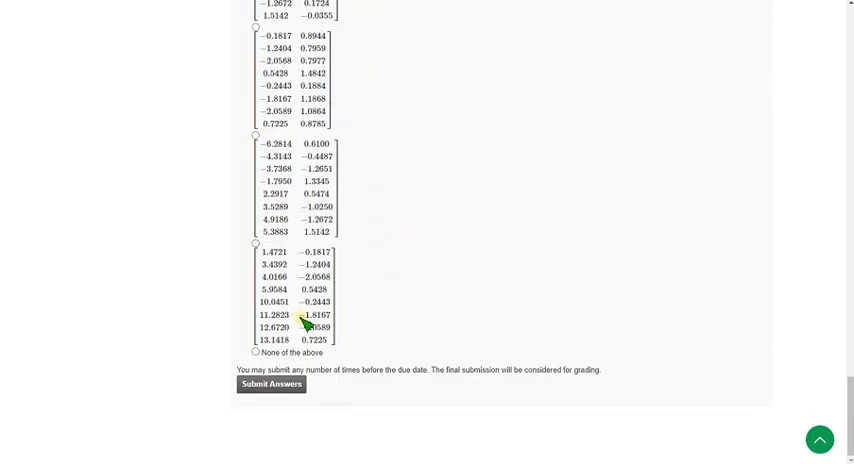
pyautogui.click(255, 352)
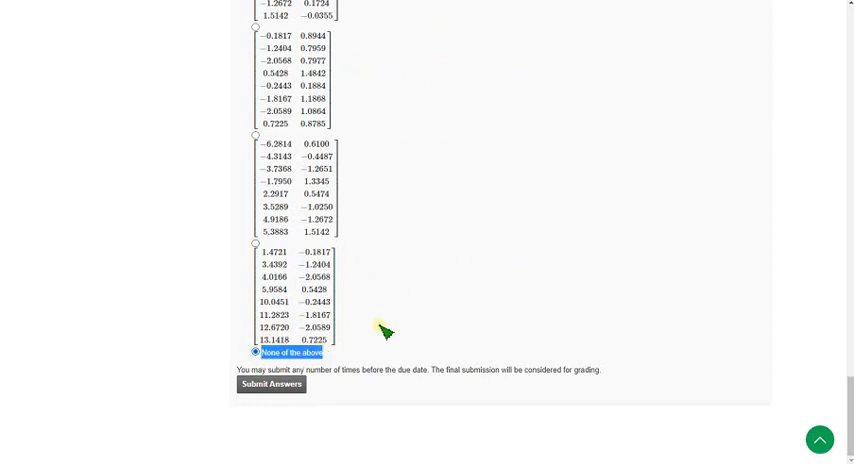
pyautogui.scroll(3)
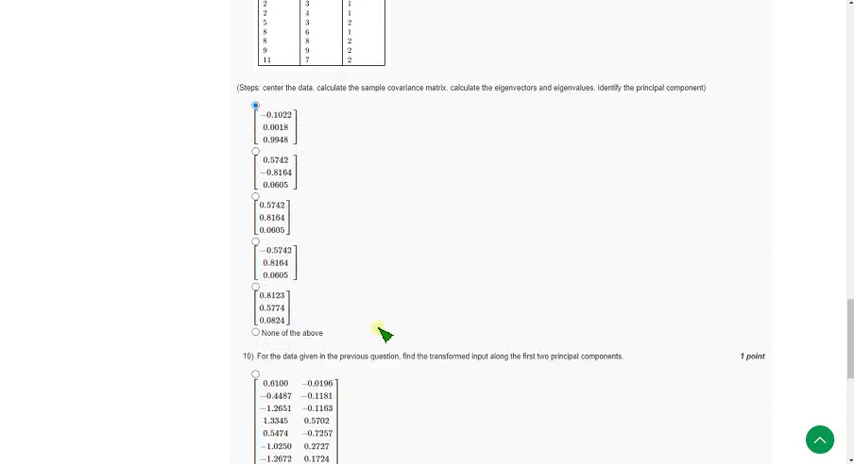
pyautogui.scroll(3)
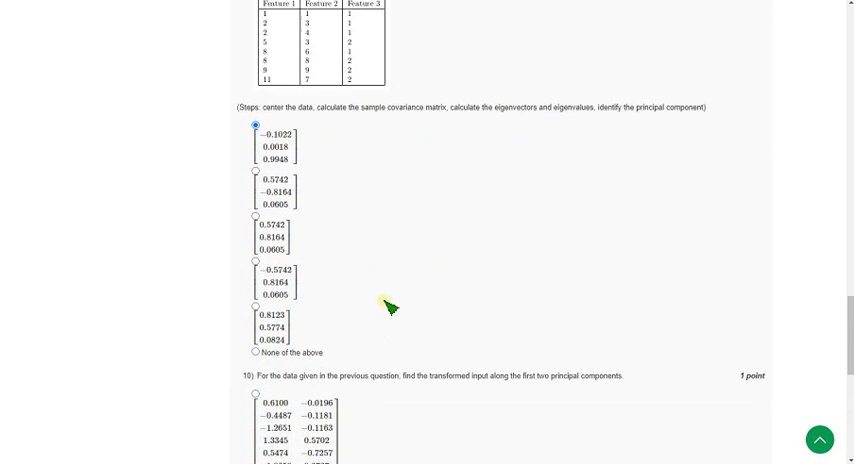